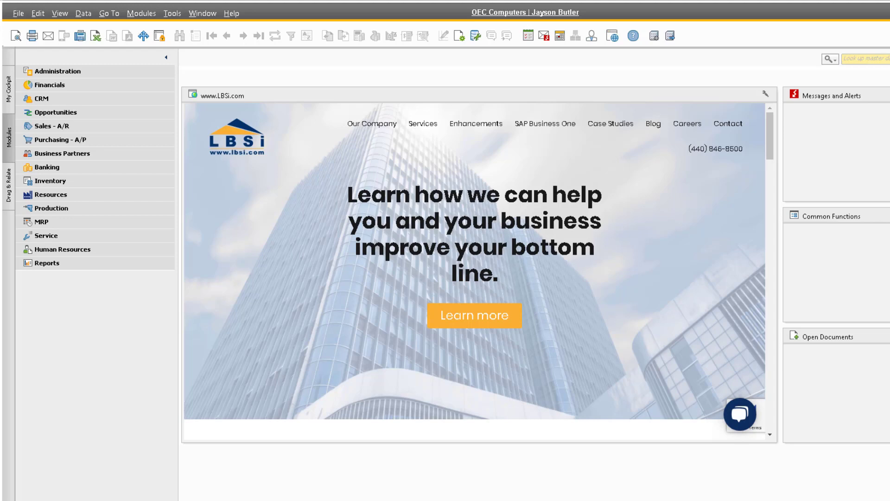
{"action": "mouse_move", "coordinate": [235, 205]}
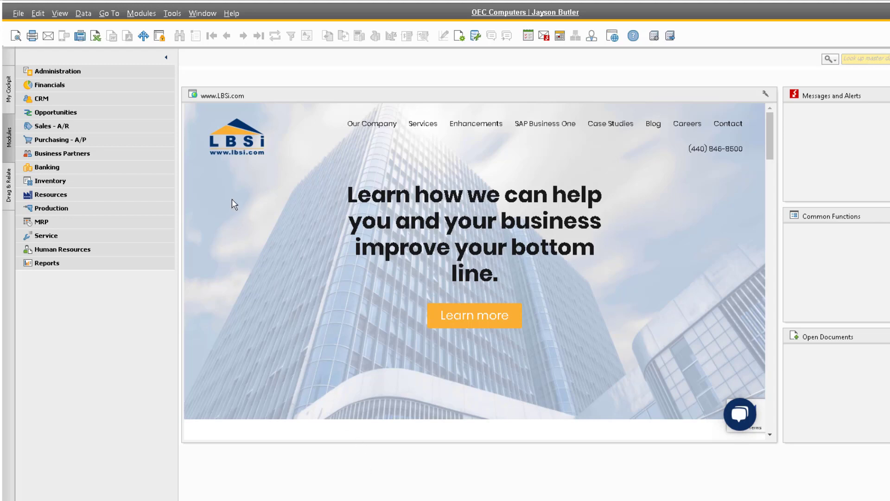
- Expand Administration and Utilities in the module list to reach Connected Clients
{"action": "left_click", "coordinate": [58, 70]}
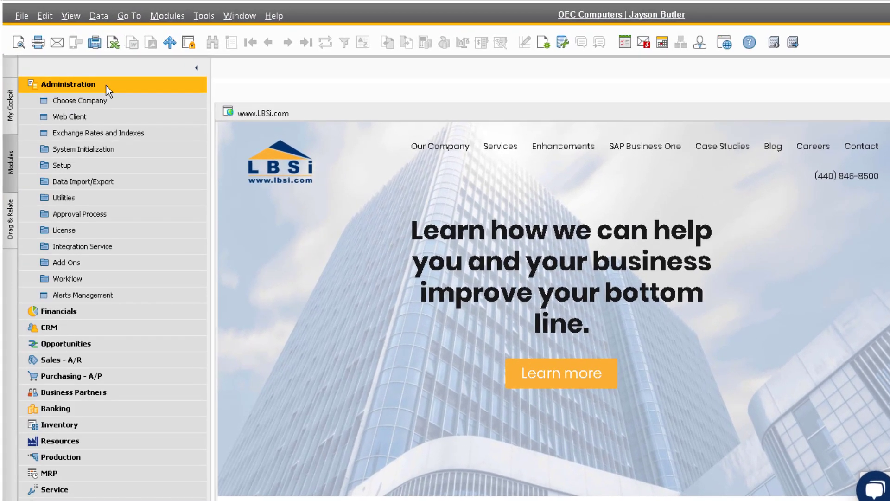
{"action": "left_click", "coordinate": [63, 198]}
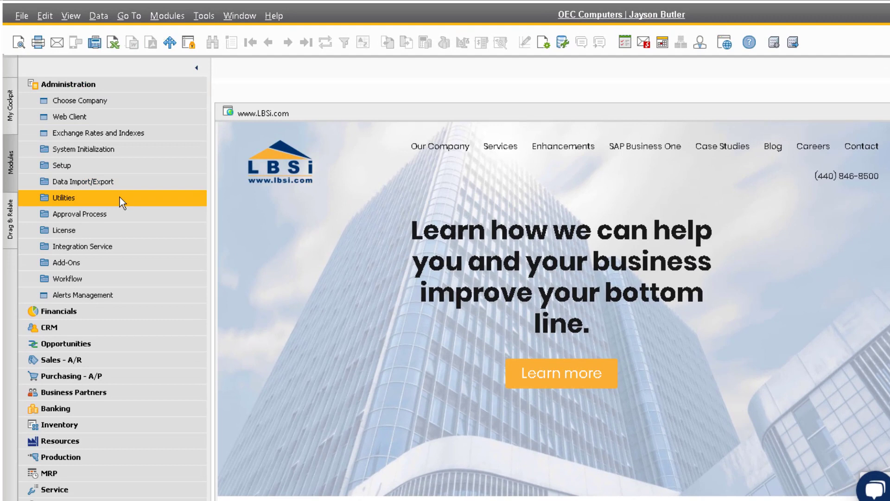
{"action": "left_click", "coordinate": [62, 198]}
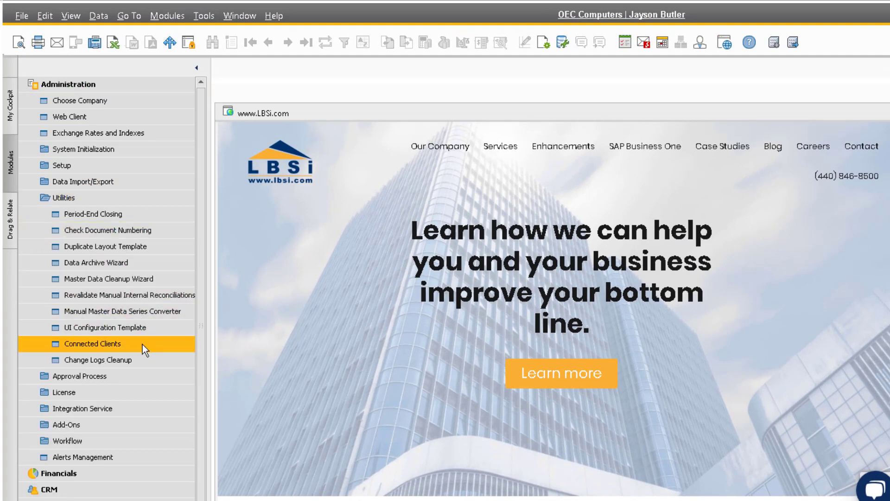
- Disconnect the DEV04 client in Connected Clients and confirm with Yes
{"action": "left_click", "coordinate": [92, 343]}
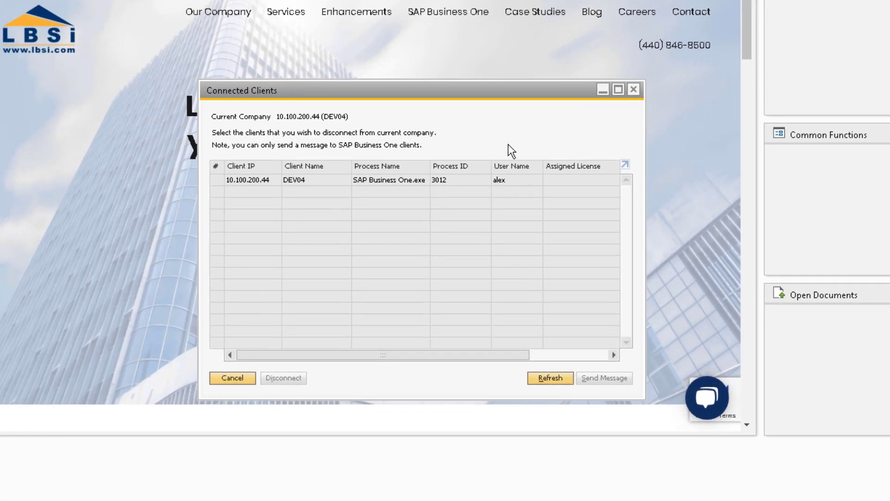
{"action": "mouse_move", "coordinate": [515, 149]}
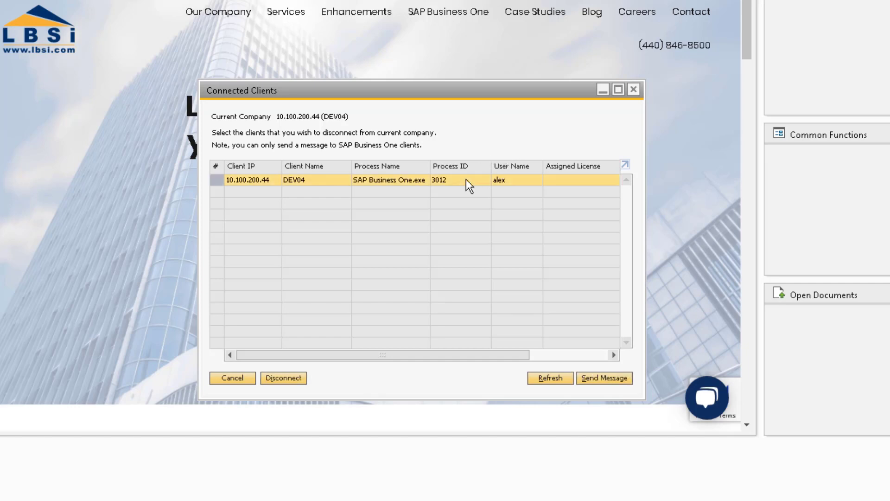
{"action": "mouse_move", "coordinate": [315, 373]}
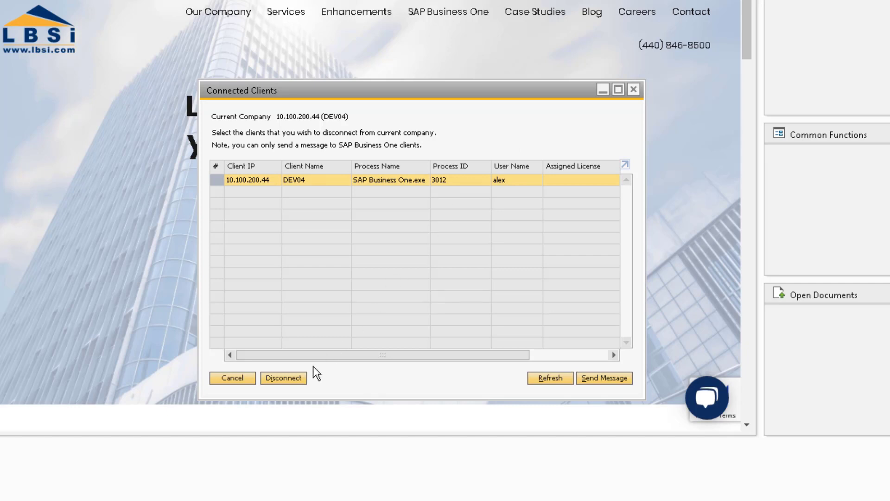
{"action": "left_click", "coordinate": [283, 378]}
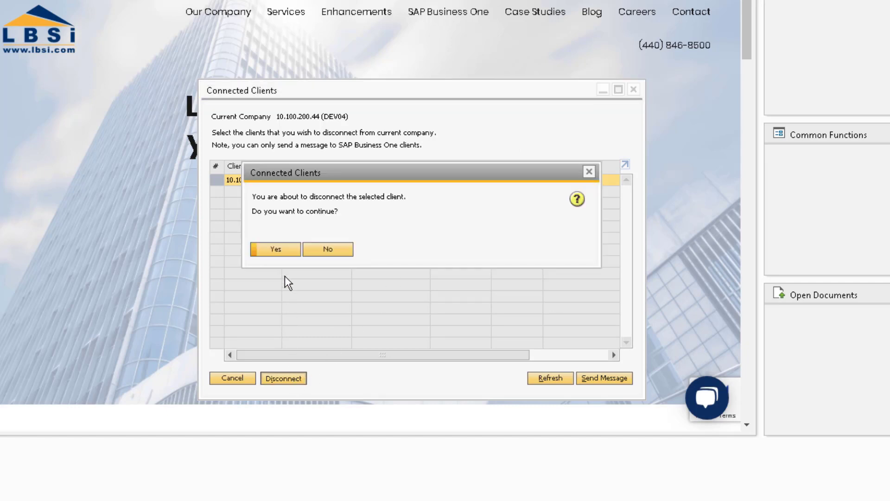
{"action": "left_click", "coordinate": [275, 248]}
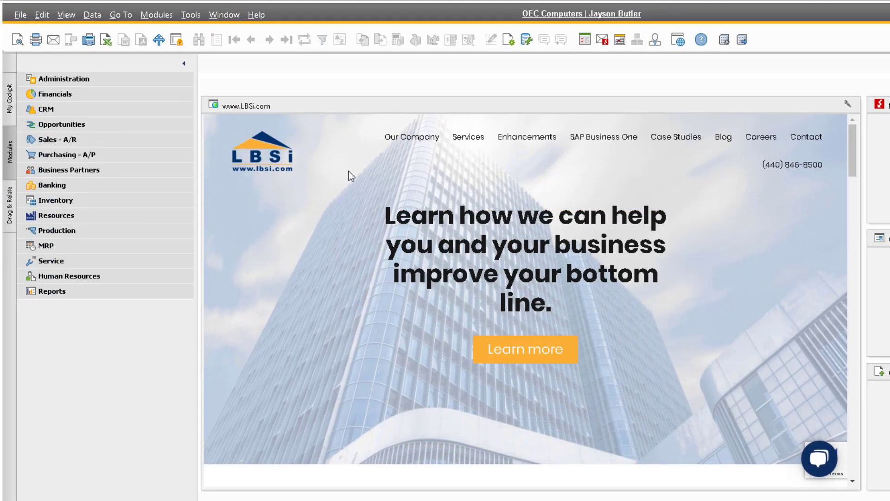
{"action": "mouse_move", "coordinate": [194, 23]}
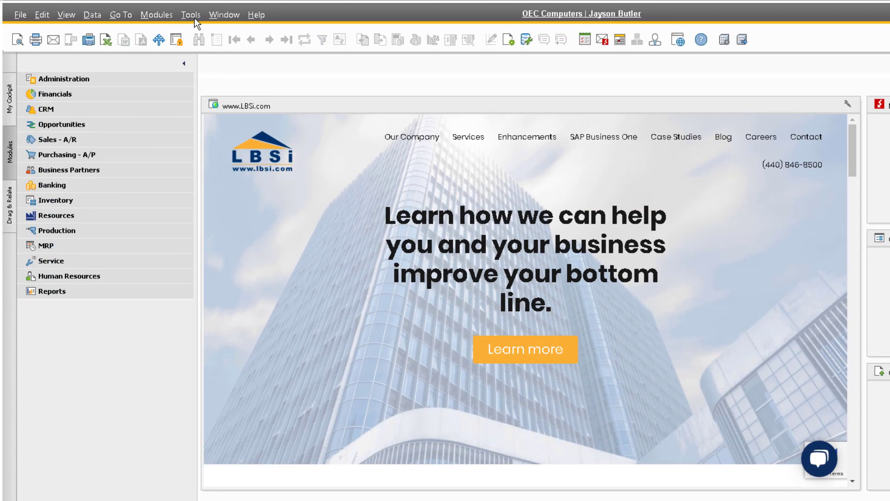
- Reach User-Defined Fields - Management via Tools > Customization Tools
{"action": "left_click", "coordinate": [191, 14]}
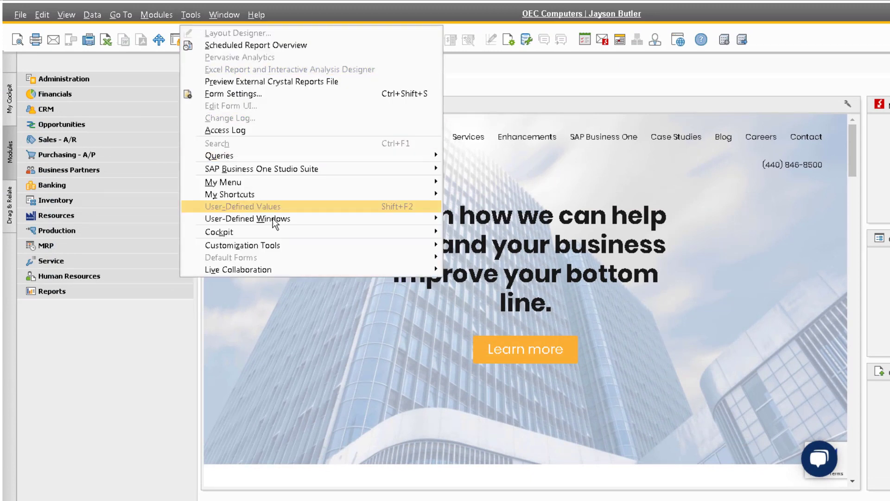
{"action": "mouse_move", "coordinate": [243, 245]}
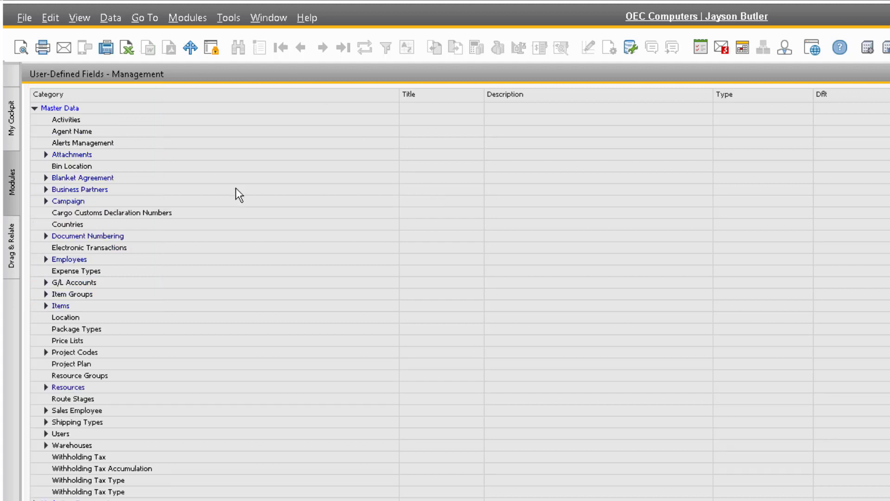
{"action": "mouse_move", "coordinate": [362, 241]}
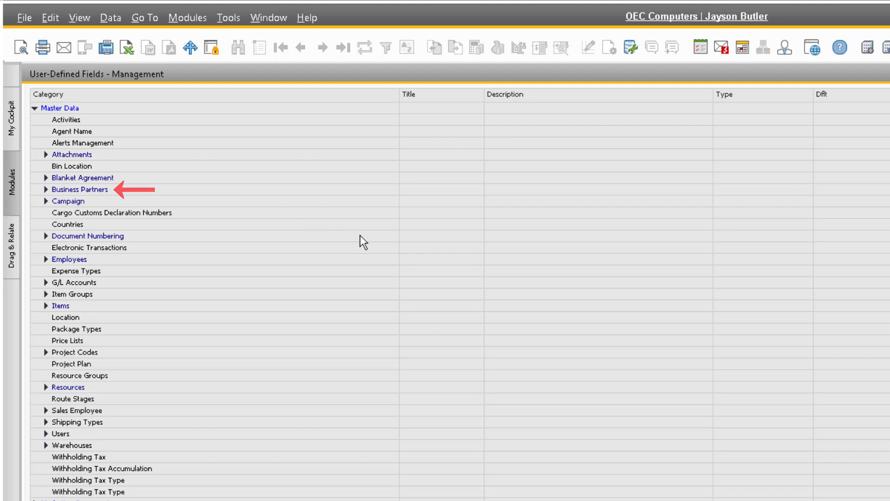
- Collapse Master Data and expand Marketing Documents in User-Defined Fields - Management
{"action": "left_click", "coordinate": [35, 108]}
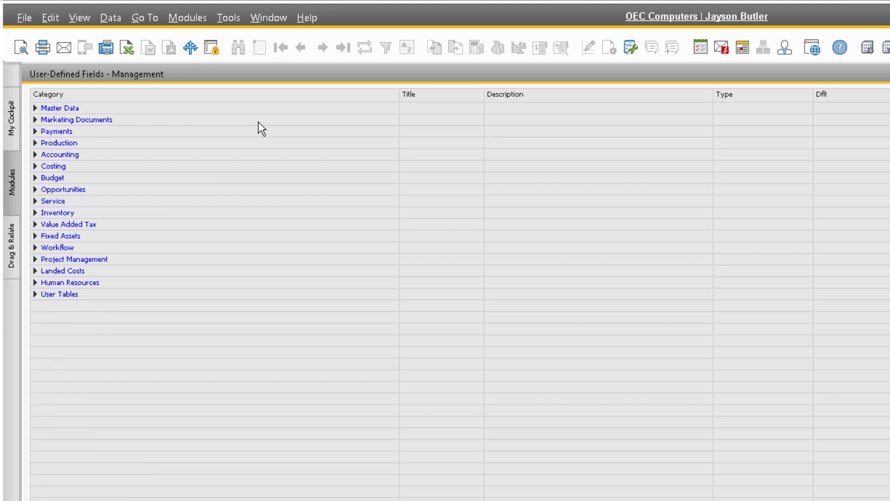
{"action": "mouse_move", "coordinate": [38, 127]}
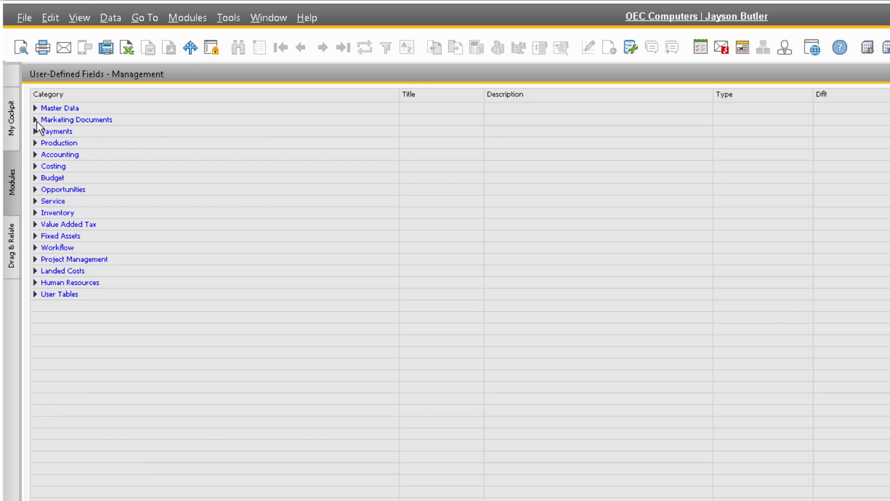
{"action": "left_click", "coordinate": [34, 120]}
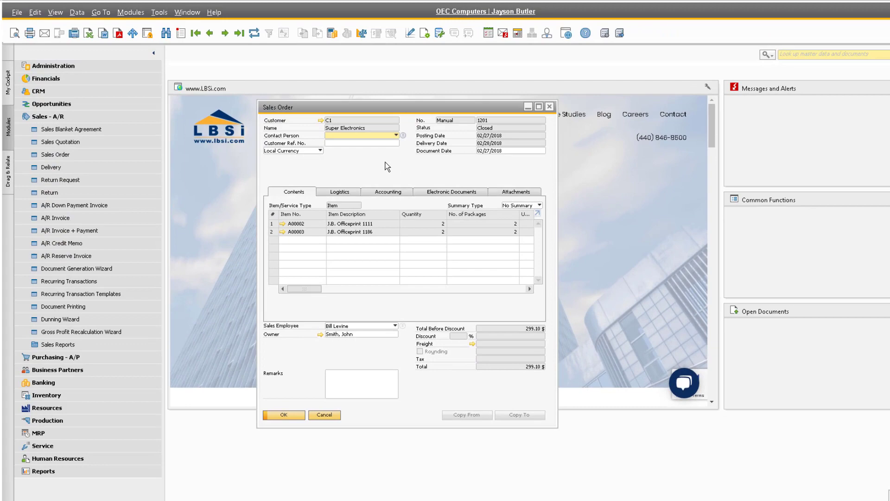
- Show the user-defined fields panel beside sales order 1201 for Super Electronics
{"action": "left_click", "coordinate": [55, 12]}
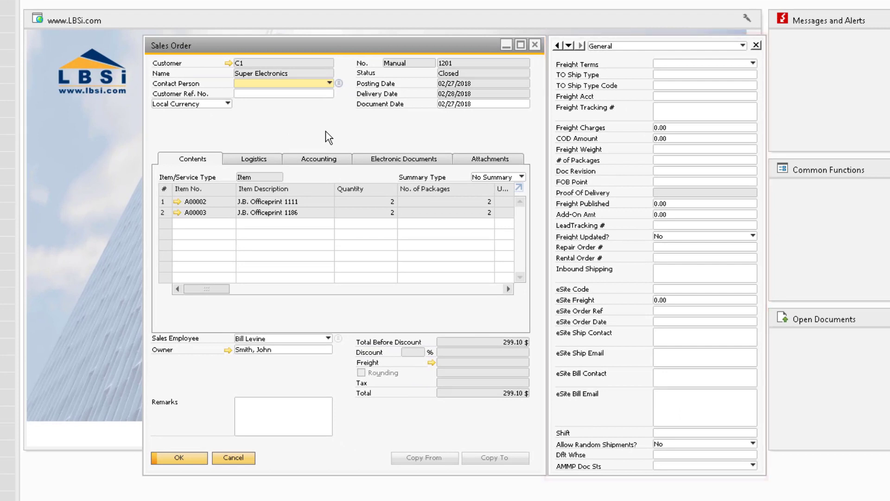
{"action": "mouse_move", "coordinate": [352, 128]}
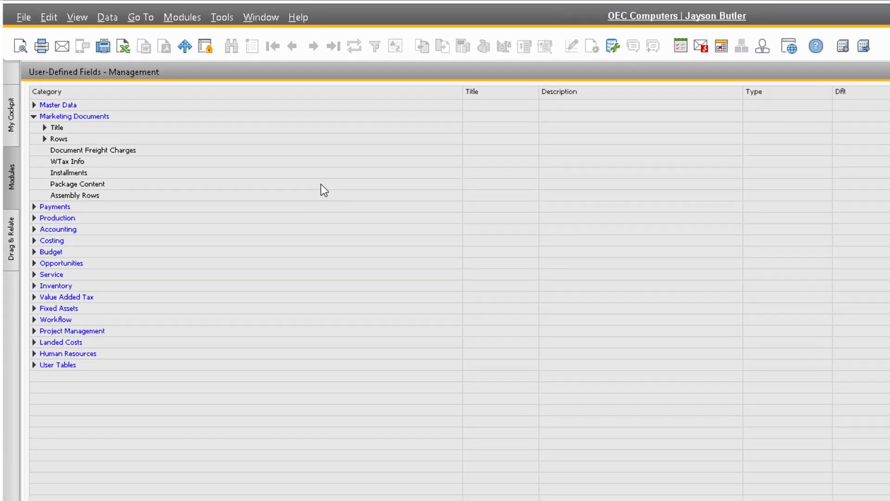
- Expand and select the Marketing Documents Rows category to add a new field
{"action": "left_click", "coordinate": [35, 139]}
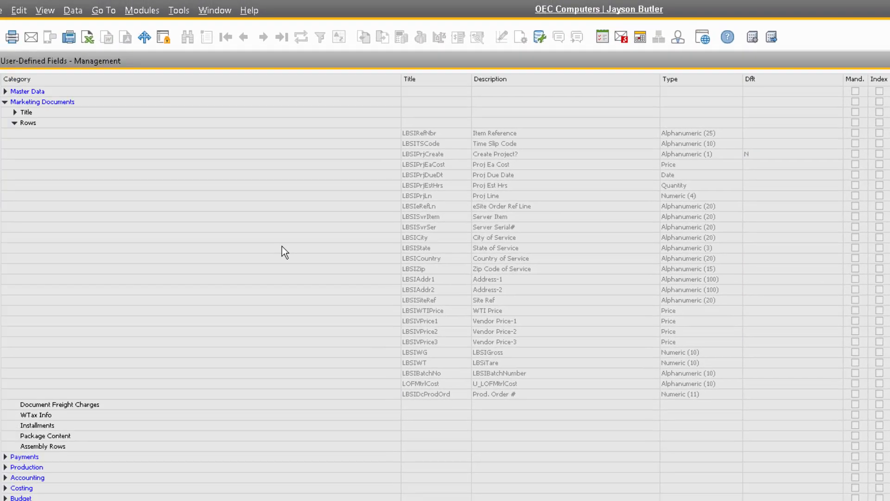
{"action": "left_click", "coordinate": [28, 123]}
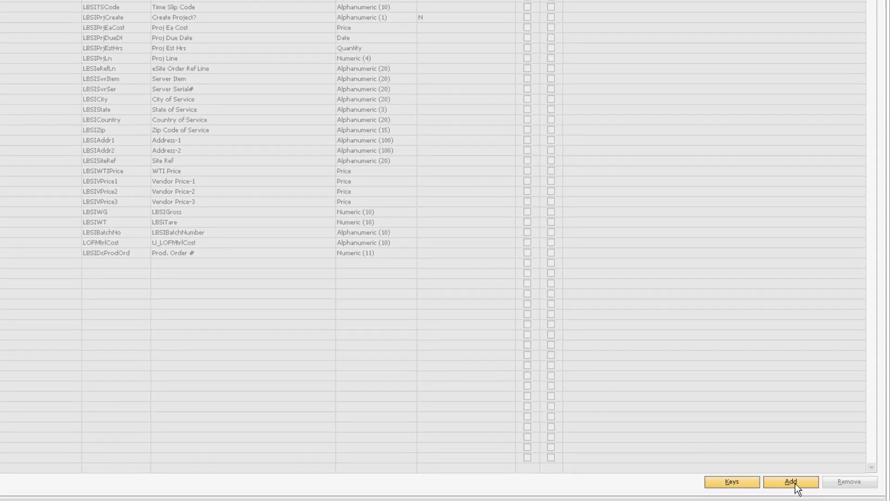
- Create row field IndustrySpecific, description 'Industry Specific', alphanumeric length 10, validated by Valid Values
{"action": "left_click", "coordinate": [789, 481]}
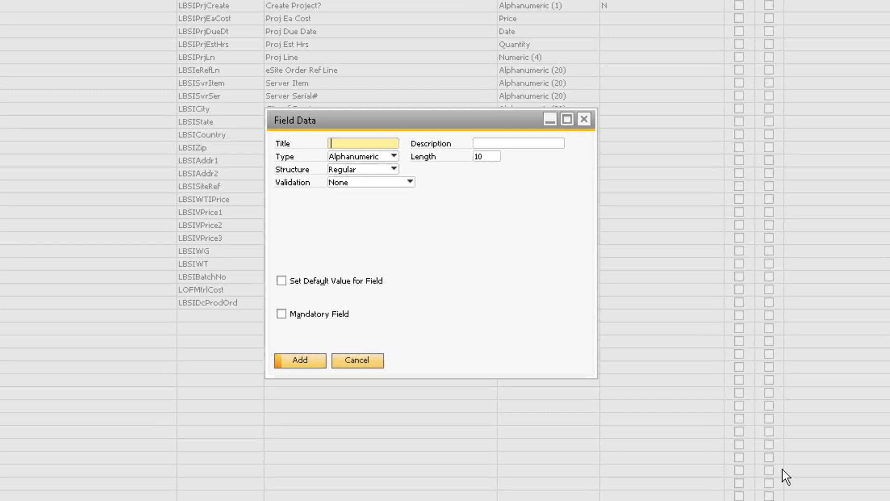
{"action": "mouse_move", "coordinate": [509, 308]}
{"action": "type", "text": "IndustrySpecific"}
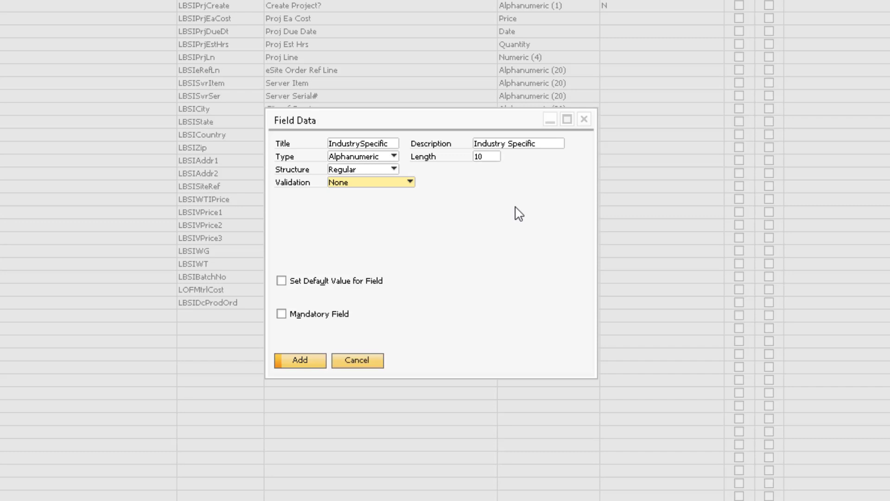
{"action": "mouse_move", "coordinate": [511, 215]}
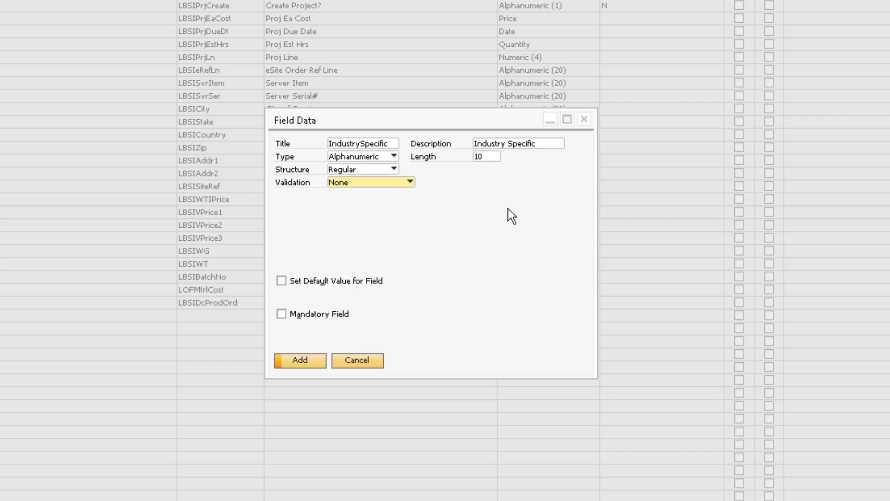
{"action": "left_click", "coordinate": [409, 182]}
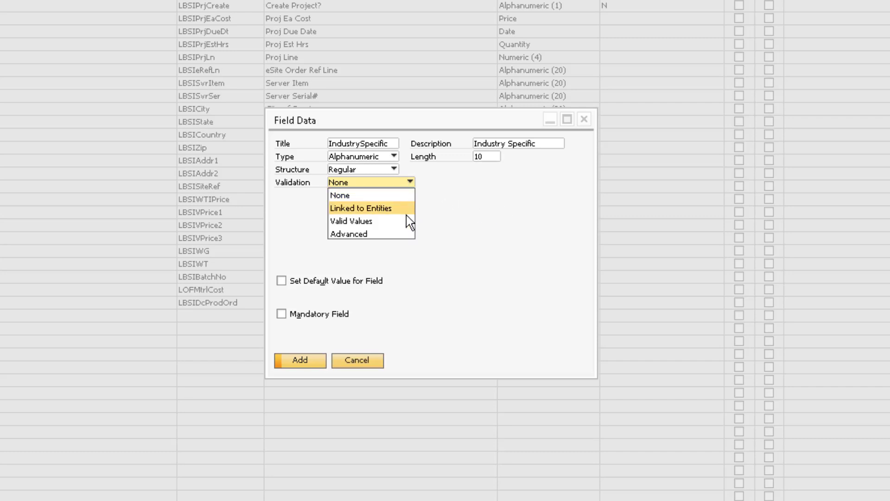
{"action": "left_click", "coordinate": [351, 220]}
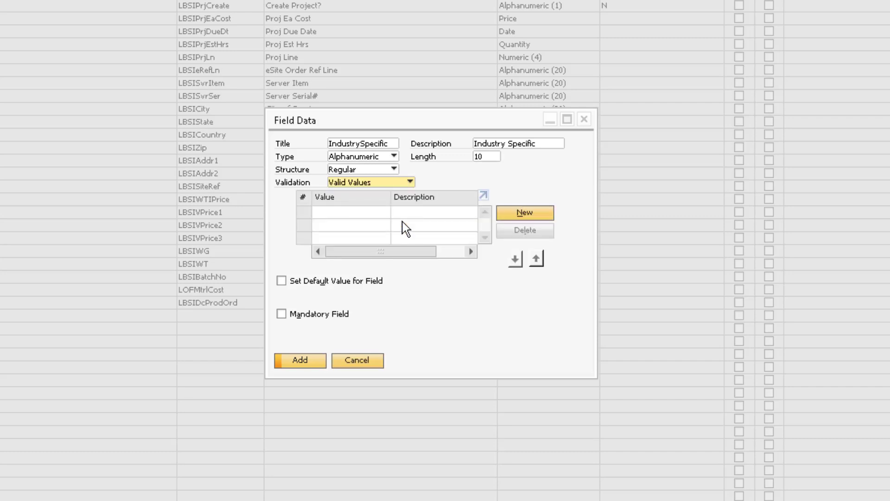
{"action": "mouse_move", "coordinate": [458, 215]}
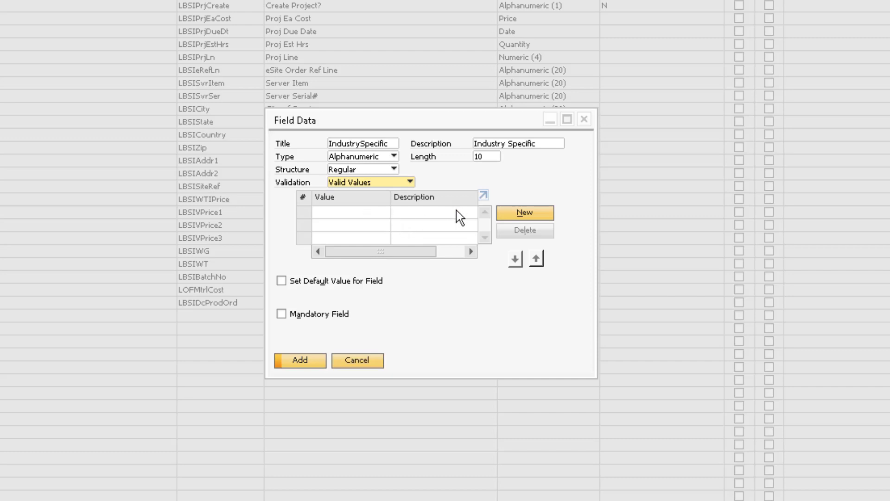
{"action": "mouse_move", "coordinate": [551, 187]}
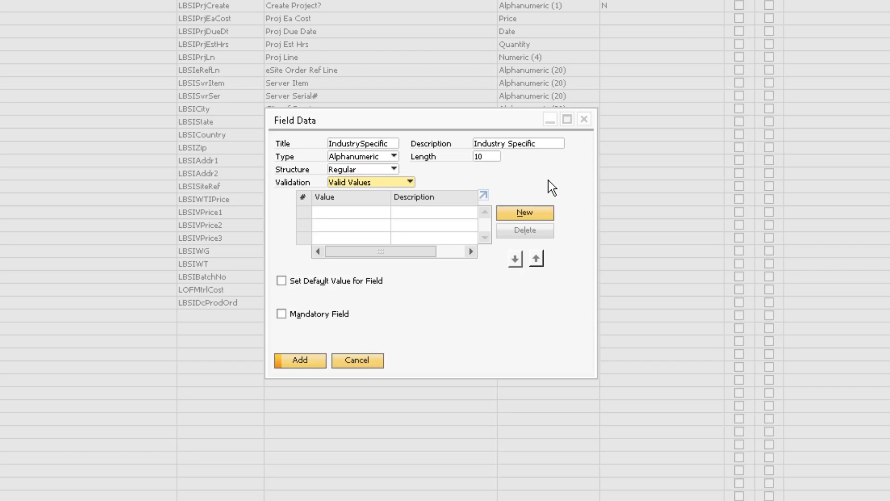
- Add valid values Blue and Red, default Blue, mark the field mandatory, and submit it
{"action": "left_click", "coordinate": [524, 213]}
{"action": "type", "text": "Blue"}
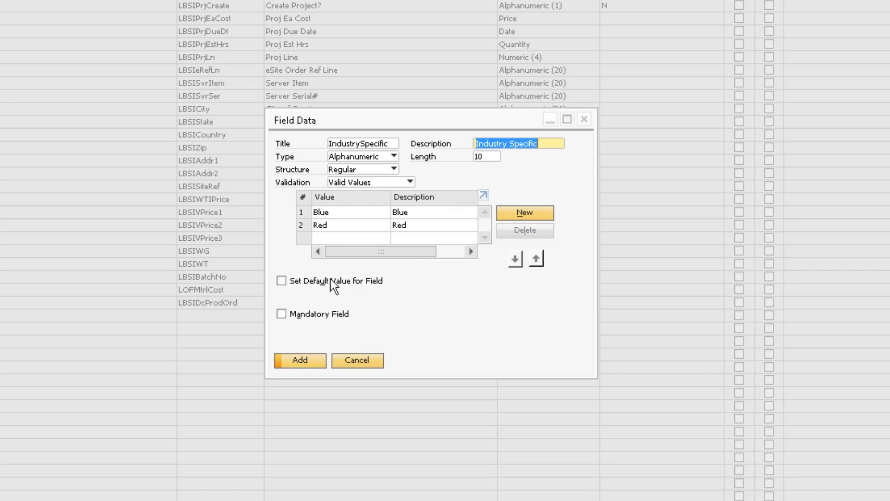
{"action": "left_click", "coordinate": [281, 280]}
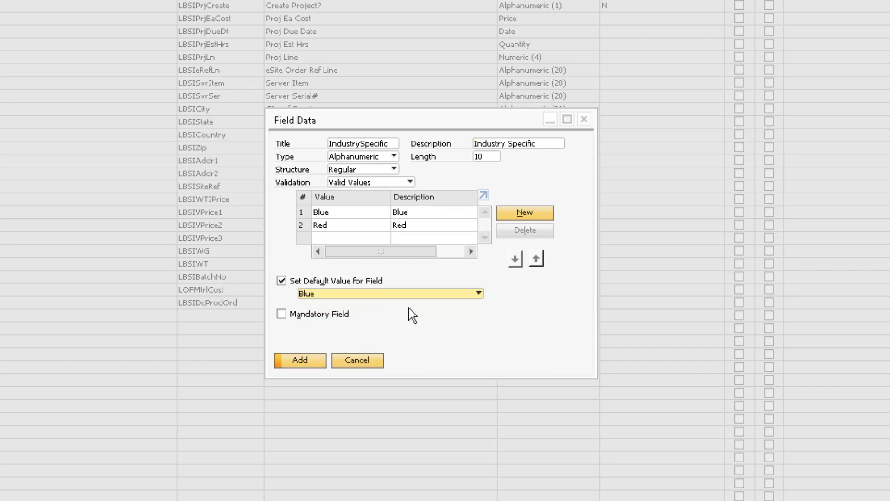
{"action": "left_click", "coordinate": [281, 313]}
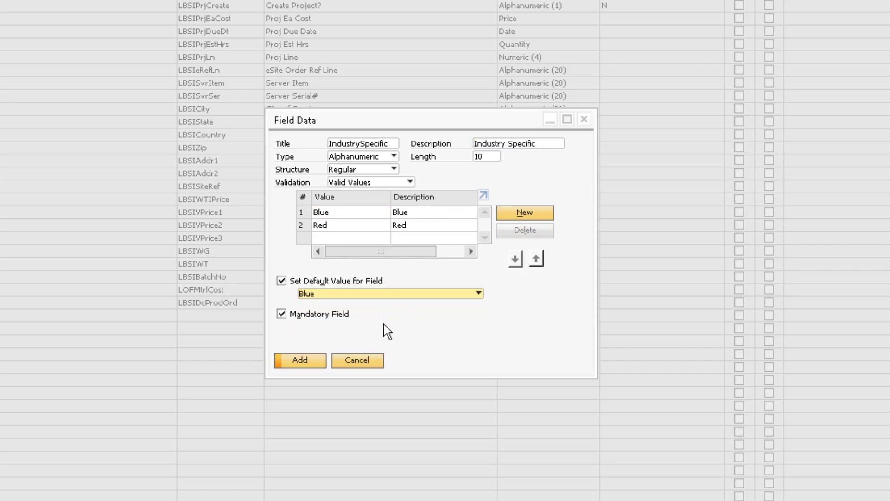
{"action": "left_click", "coordinate": [299, 359]}
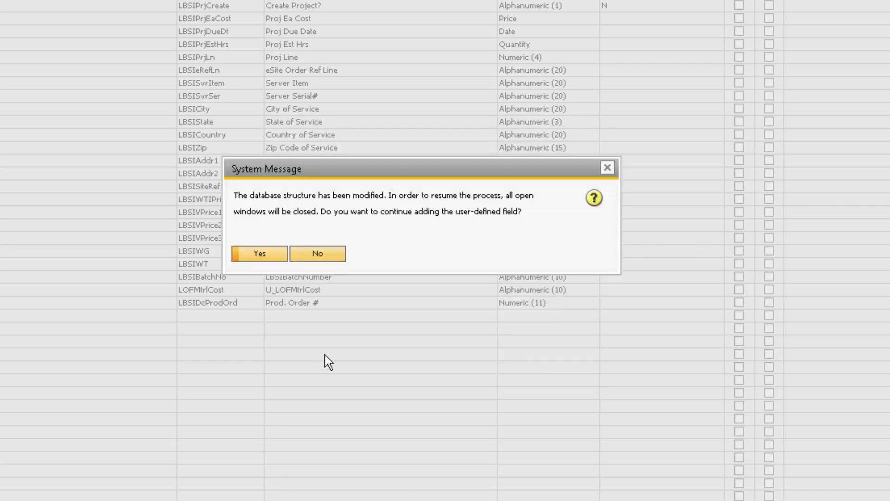
- Confirm adding the Industry Specific field, closing all open windows
{"action": "left_click", "coordinate": [259, 253]}
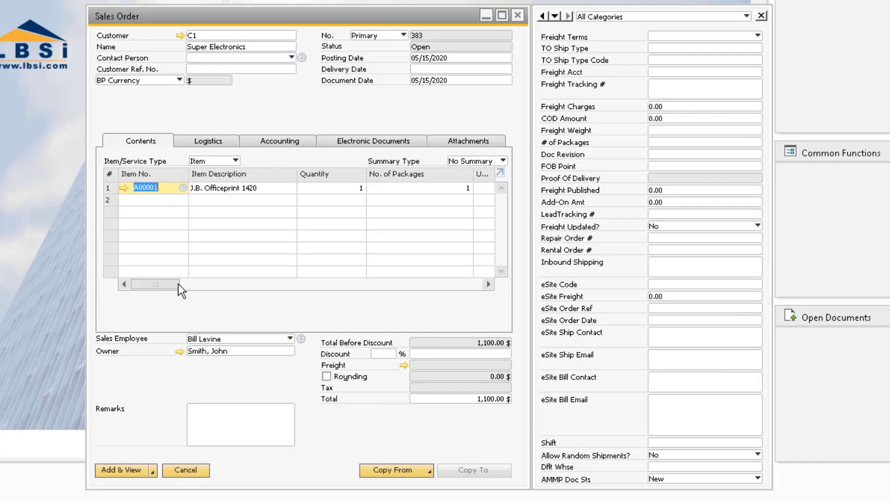
- Reveal the Industry Specific column on the sales order rows, defaulting to Blue, and view its choices
{"action": "scroll", "scroll_direction": "right", "scroll_amount": 3}
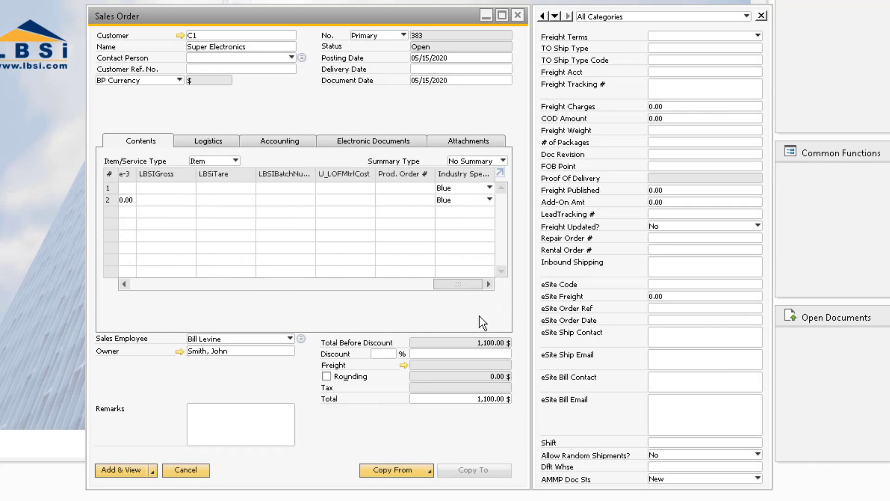
{"action": "left_click", "coordinate": [465, 199]}
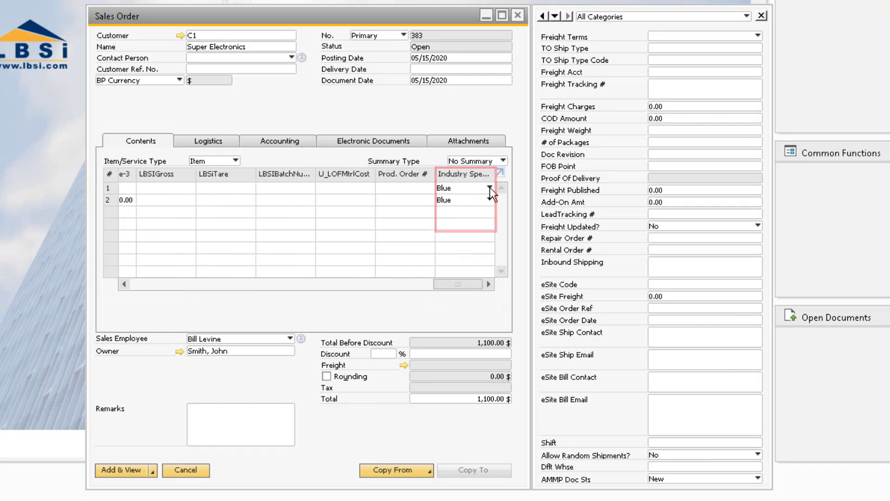
{"action": "left_click", "coordinate": [461, 187]}
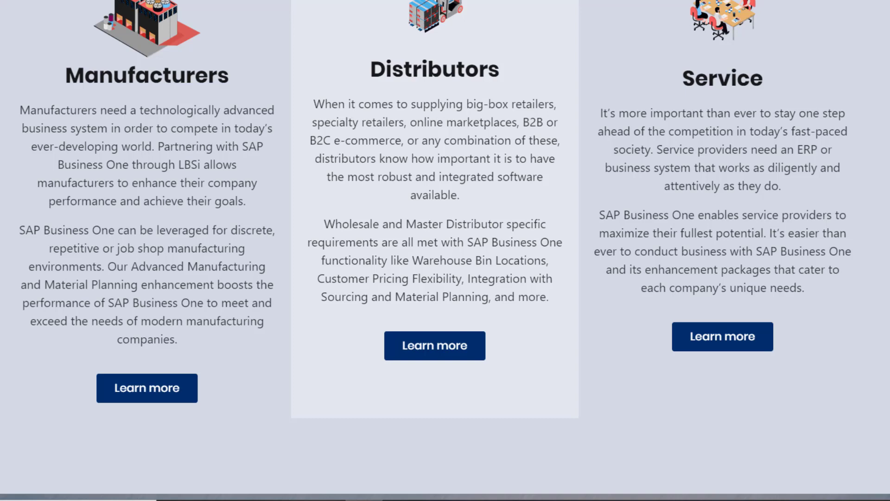
{"action": "scroll", "scroll_direction": "down", "scroll_amount": 3}
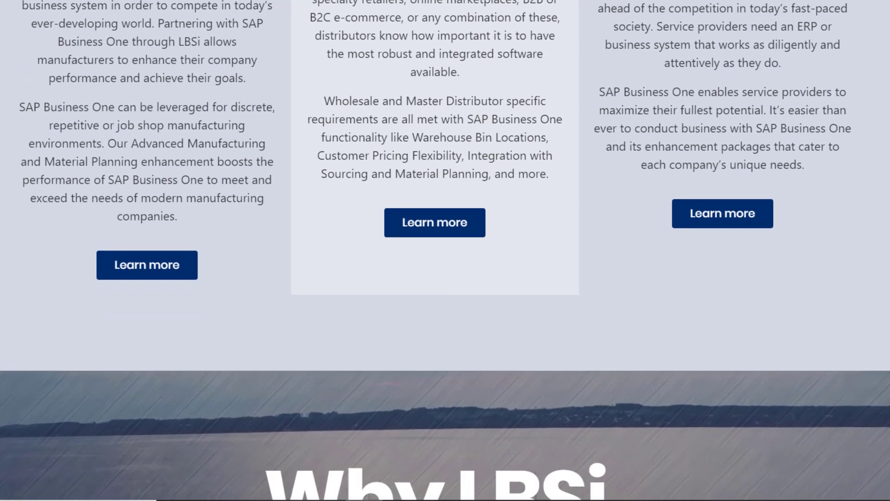
{"action": "scroll", "scroll_direction": "down", "scroll_amount": 3}
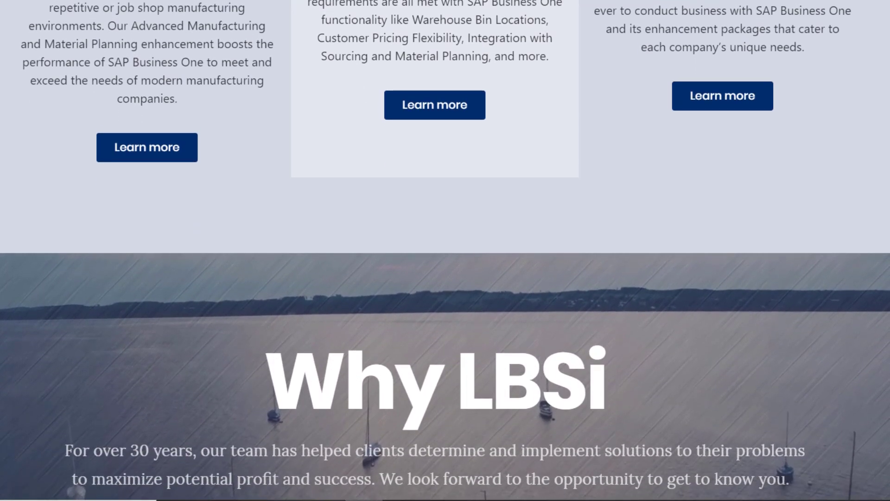
{"action": "scroll", "scroll_direction": "down", "scroll_amount": 3}
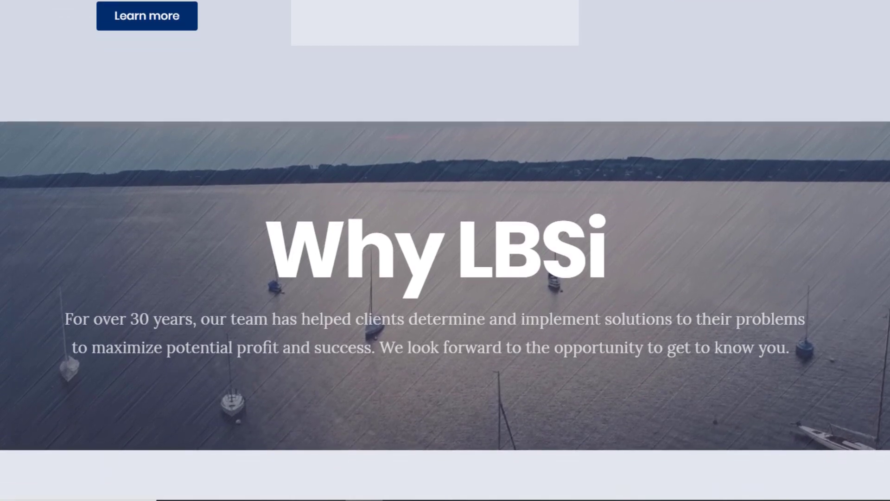
{"action": "scroll", "scroll_direction": "down", "scroll_amount": 3}
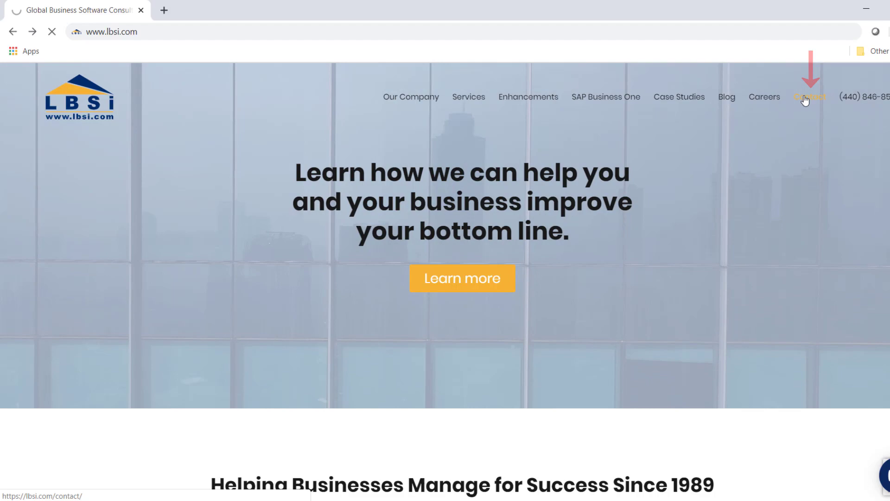
- Reach the LBSi contact page and start a new email to the LBSi sales team
{"action": "left_click", "coordinate": [808, 96]}
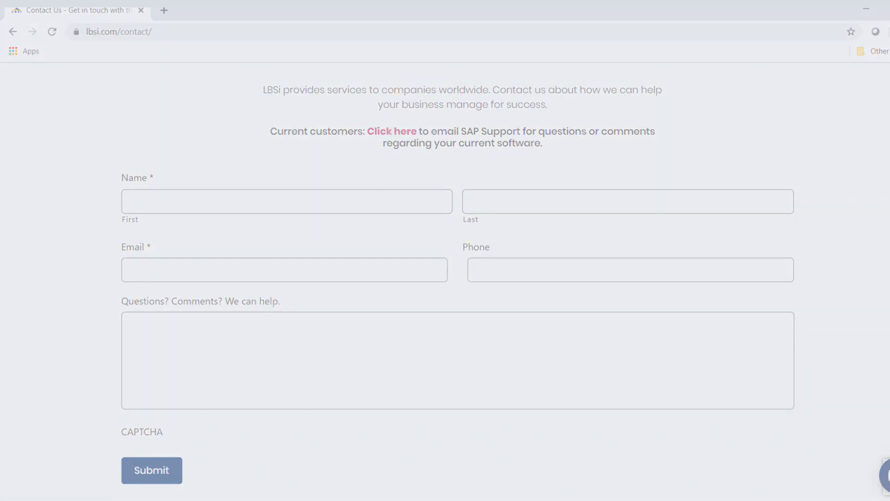
{"action": "left_click", "coordinate": [392, 132]}
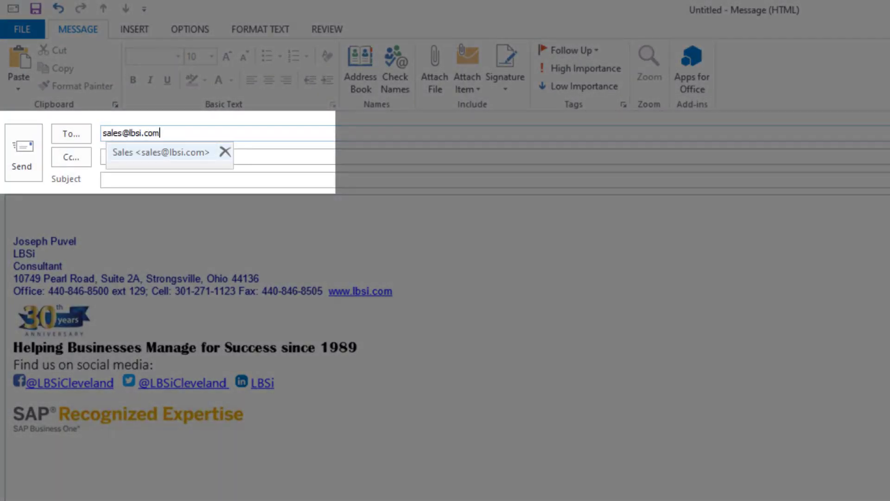